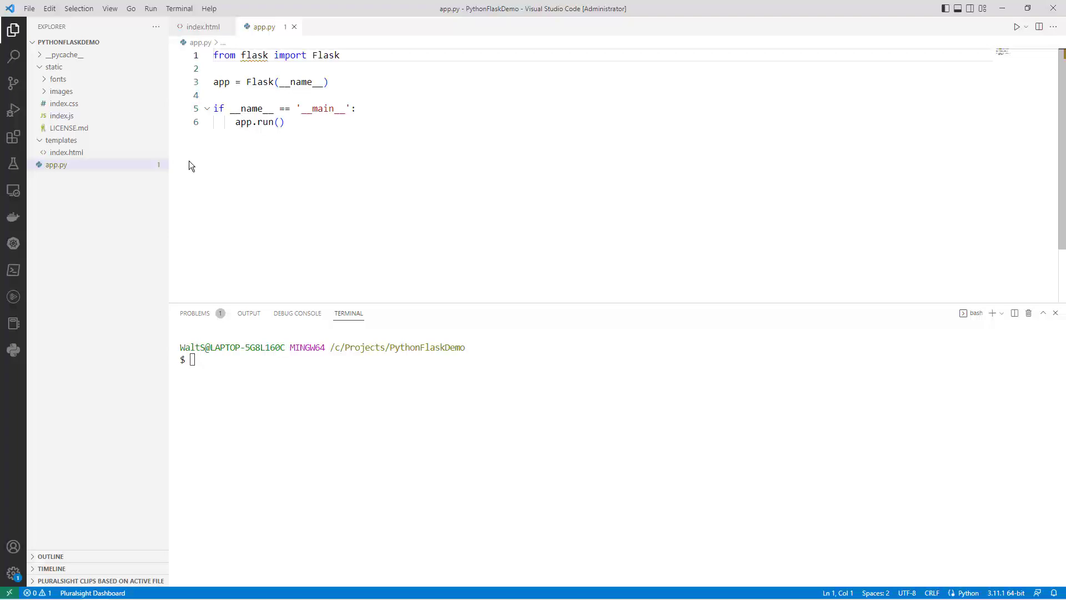
- Browse the static and templates folders in the Explorer to reach templates/index.html
{"action": "left_click", "coordinate": [214, 55]}
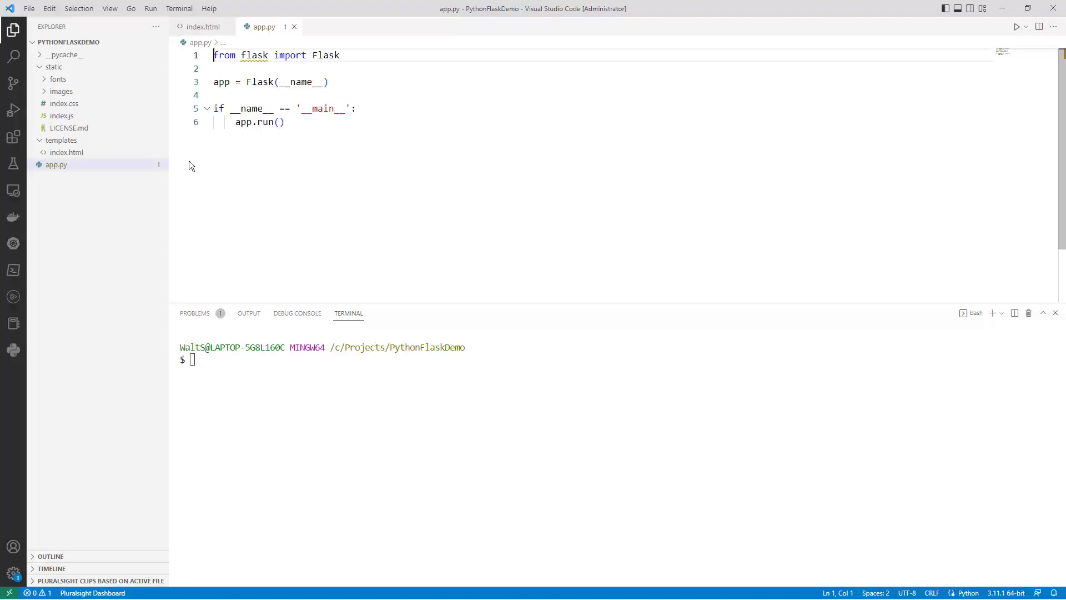
{"action": "left_click", "coordinate": [57, 164]}
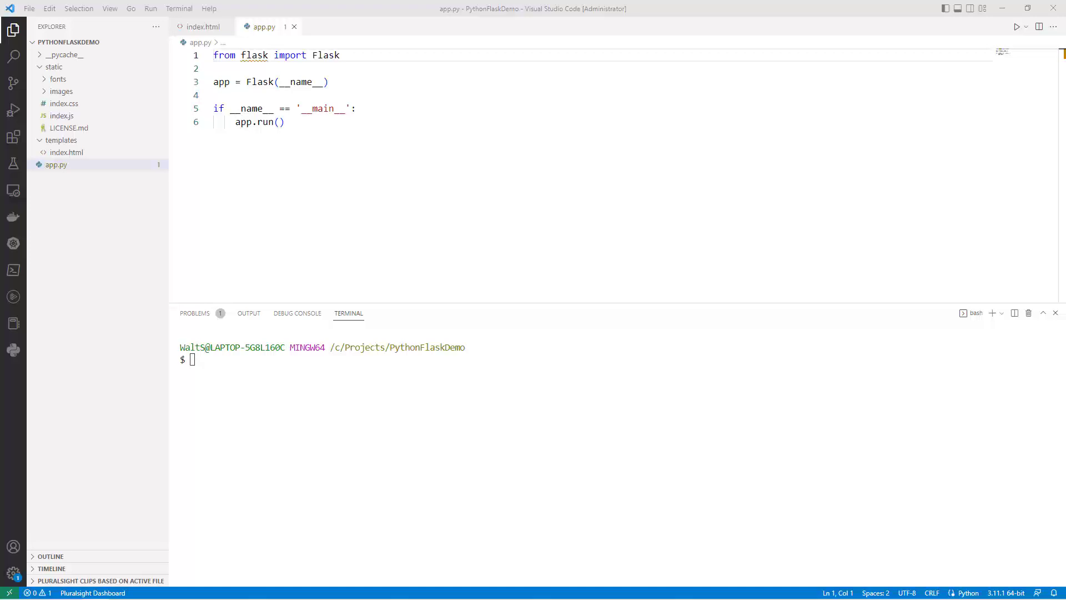
{"action": "left_click", "coordinate": [62, 140]}
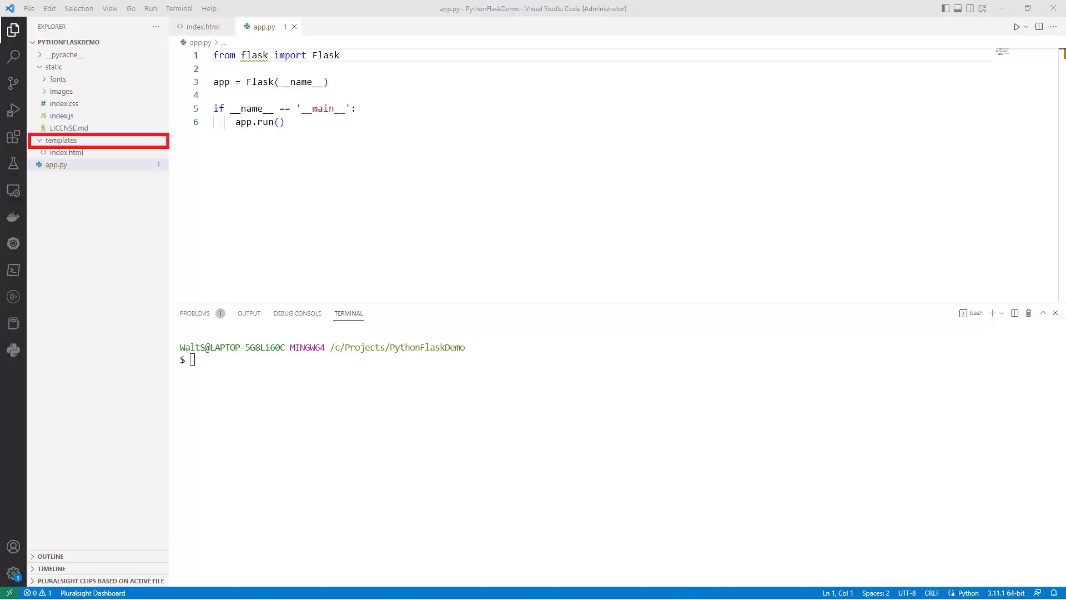
{"action": "left_click", "coordinate": [54, 67]}
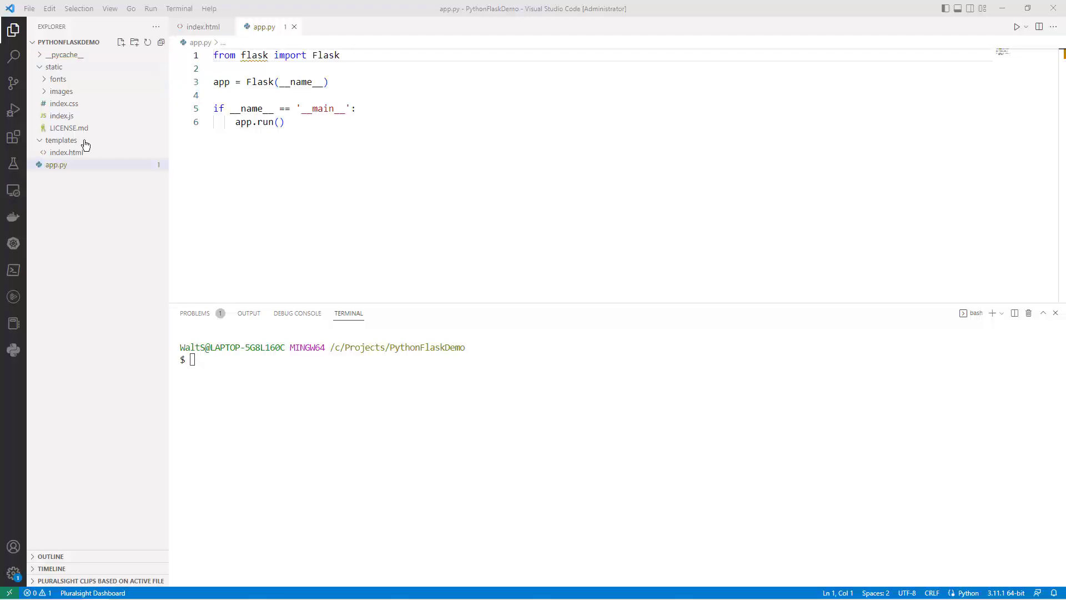
{"action": "left_click", "coordinate": [61, 140]}
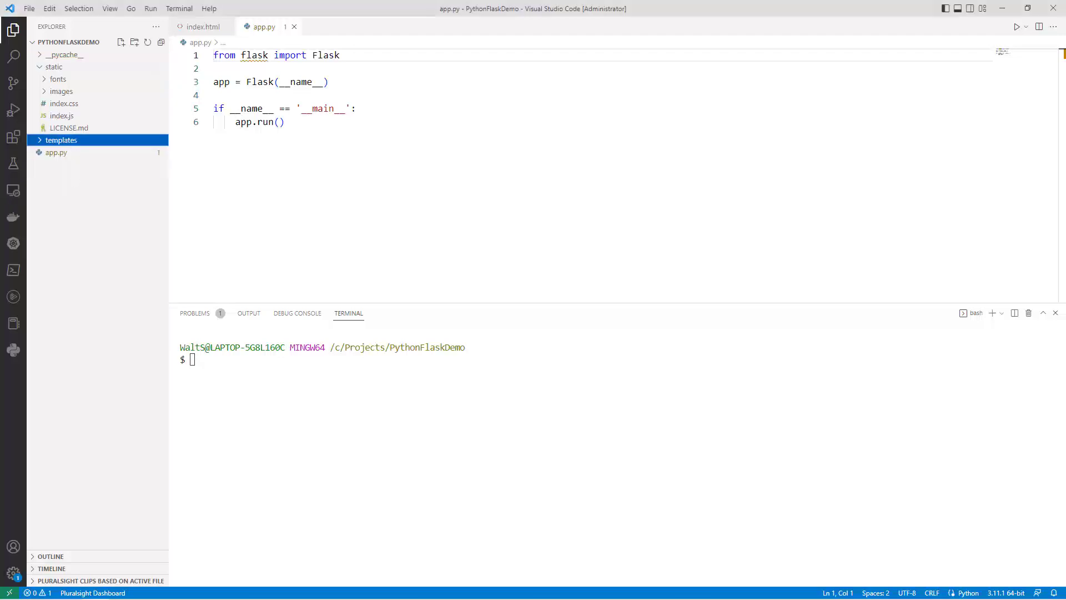
{"action": "left_click", "coordinate": [54, 66]}
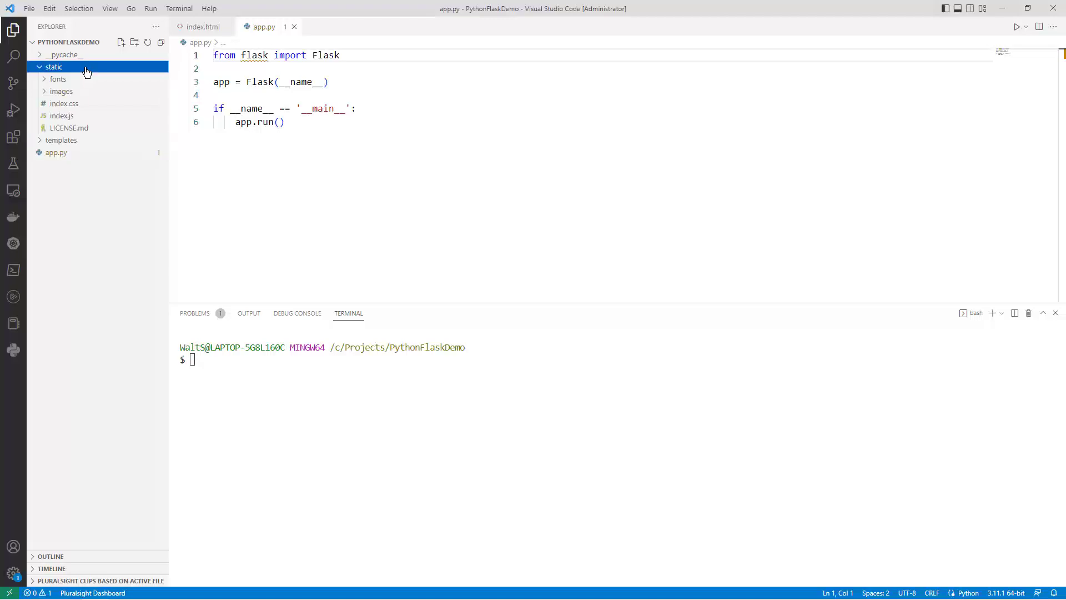
{"action": "mouse_move", "coordinate": [104, 75]}
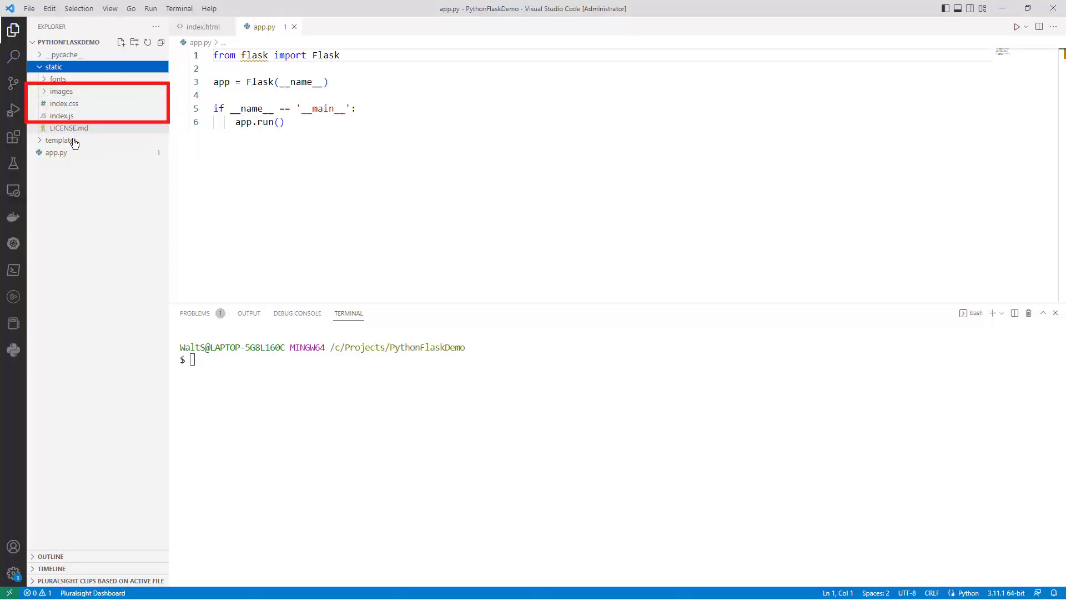
{"action": "left_click", "coordinate": [60, 140]}
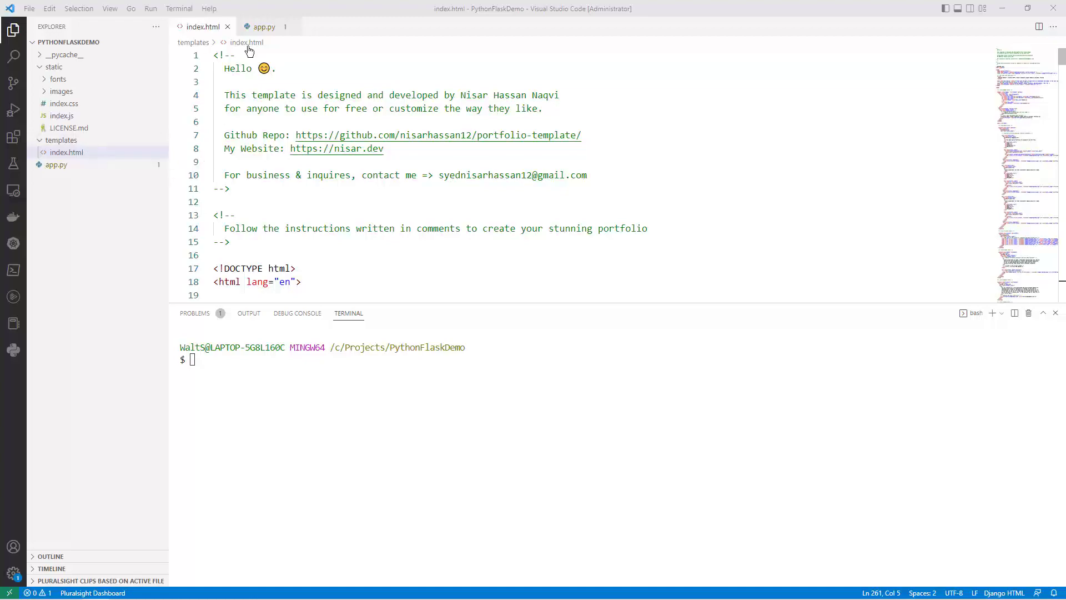
{"action": "left_click", "coordinate": [264, 27]}
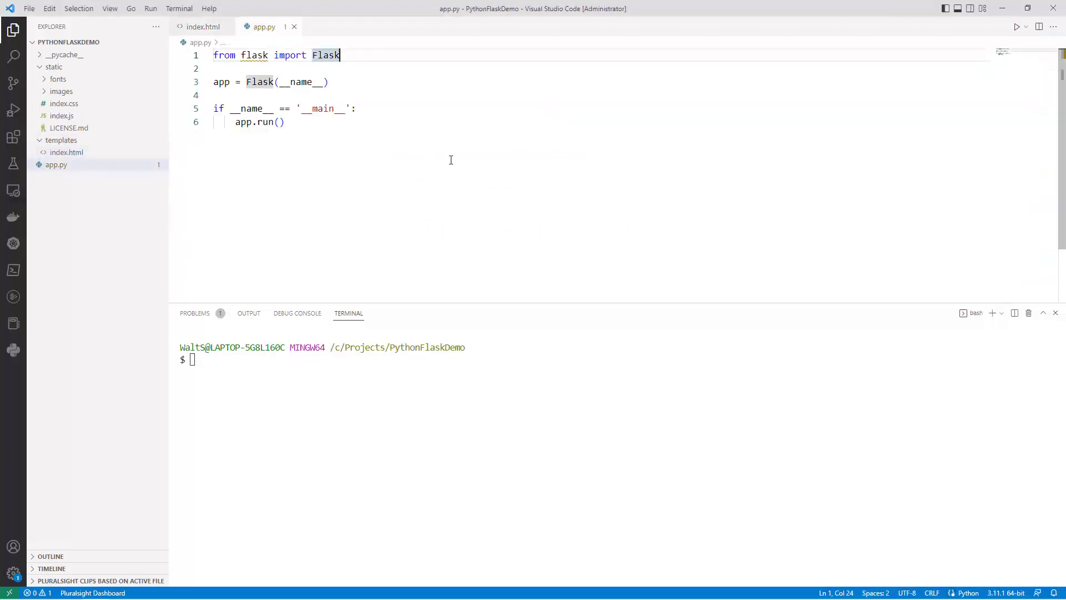
{"action": "type", "text": ", render_template"}
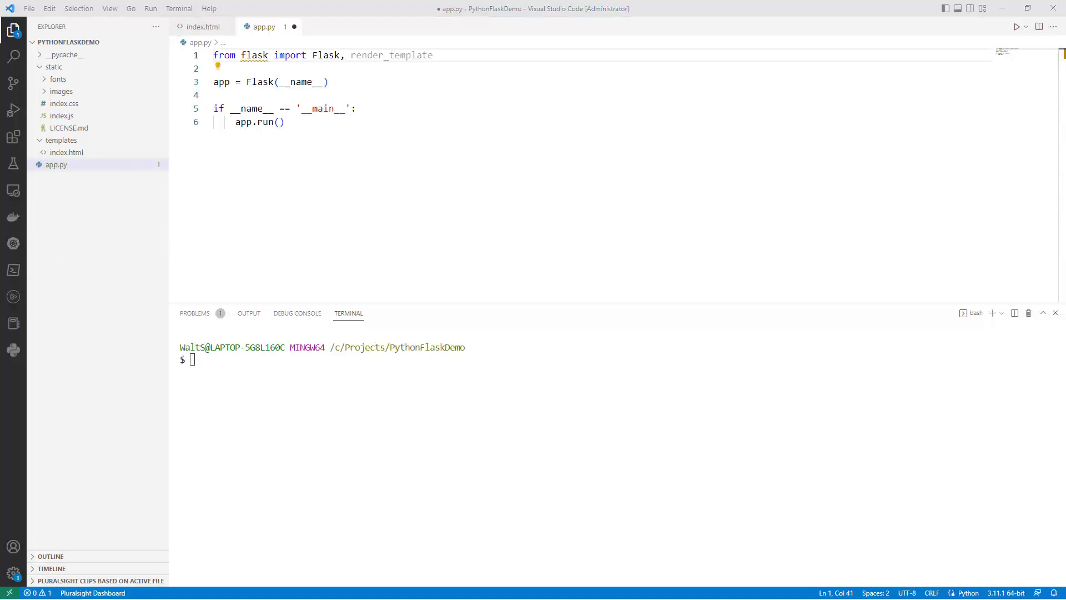
{"action": "type", "text": "@app.route('/')"}
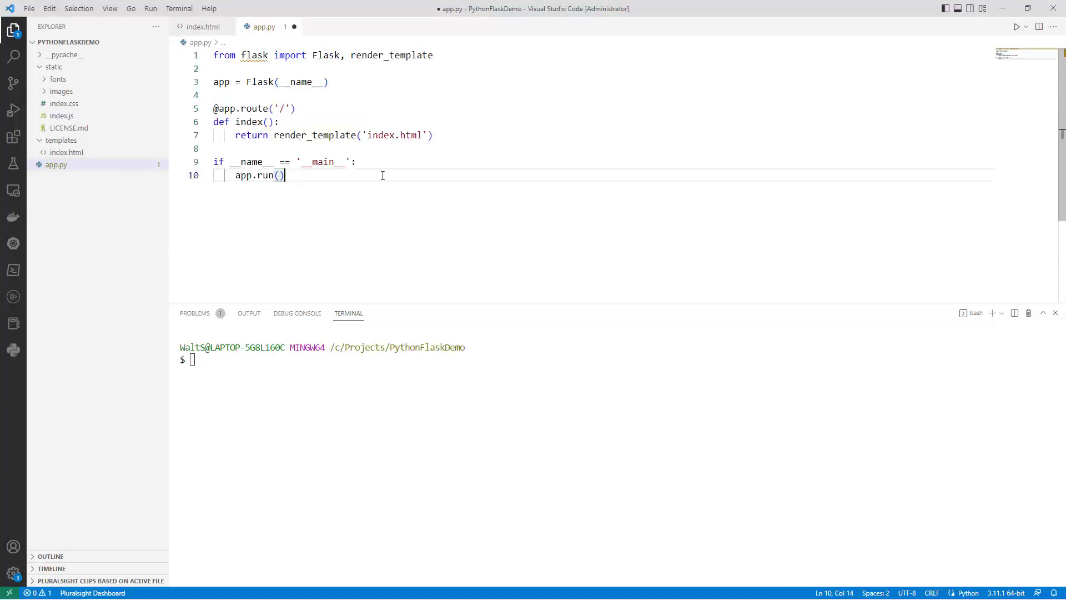
{"action": "key", "text": "ctrl+s"}
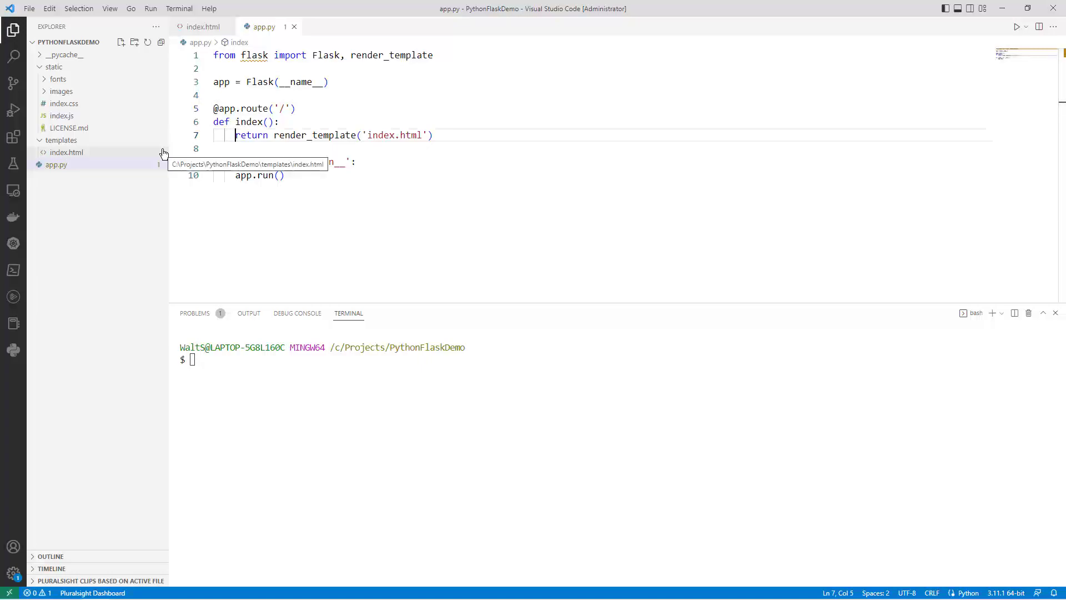
{"action": "mouse_move", "coordinate": [175, 167]}
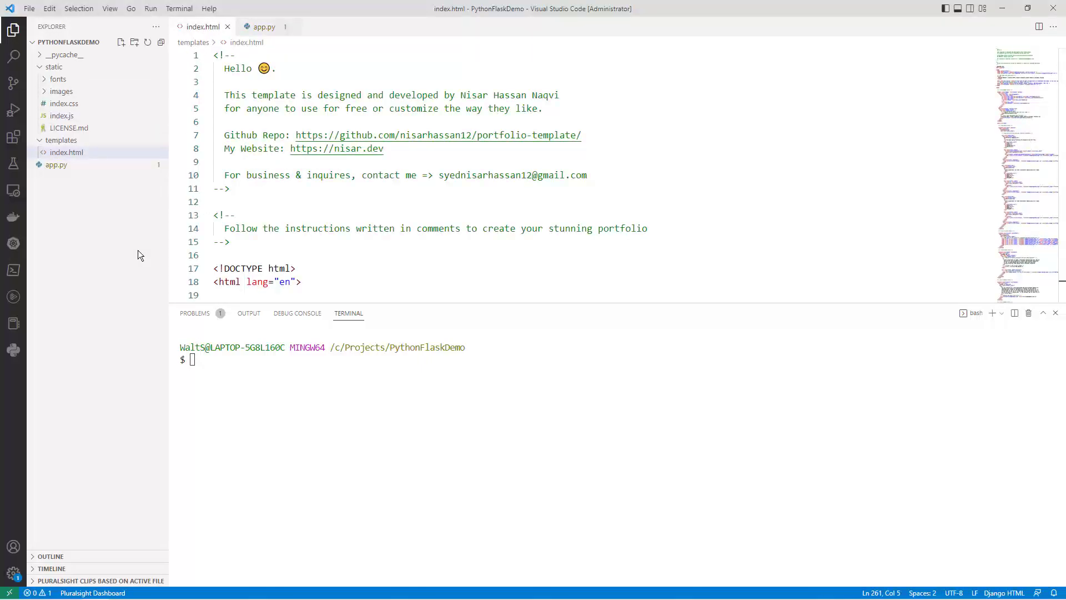
- Check the url_for links in index.html's head, then run flask run in the terminal
{"action": "scroll", "scroll_direction": "down", "scroll_amount": 3}
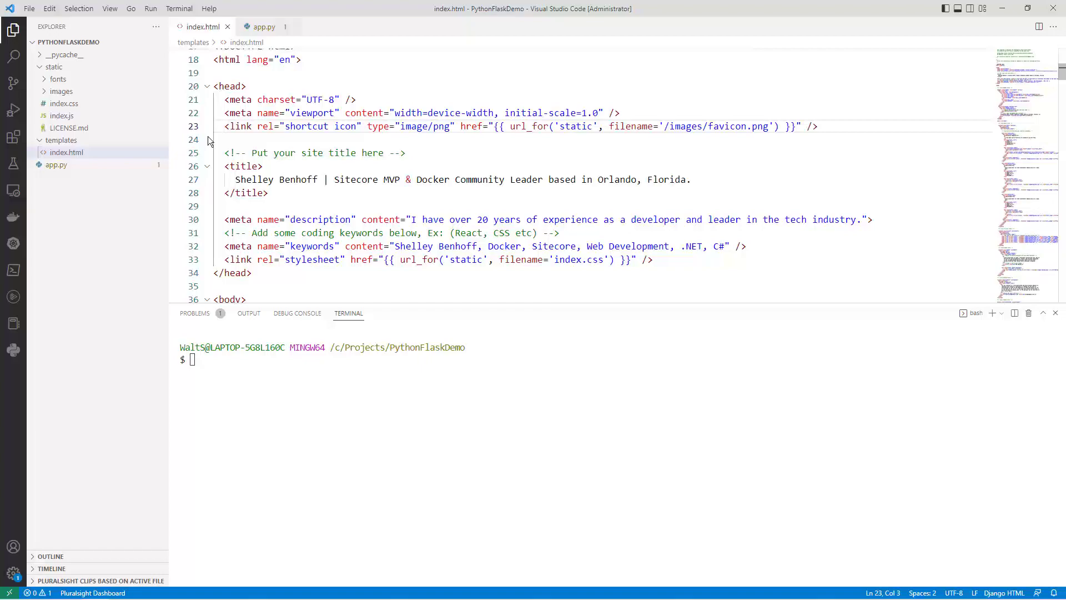
{"action": "left_click", "coordinate": [496, 127]}
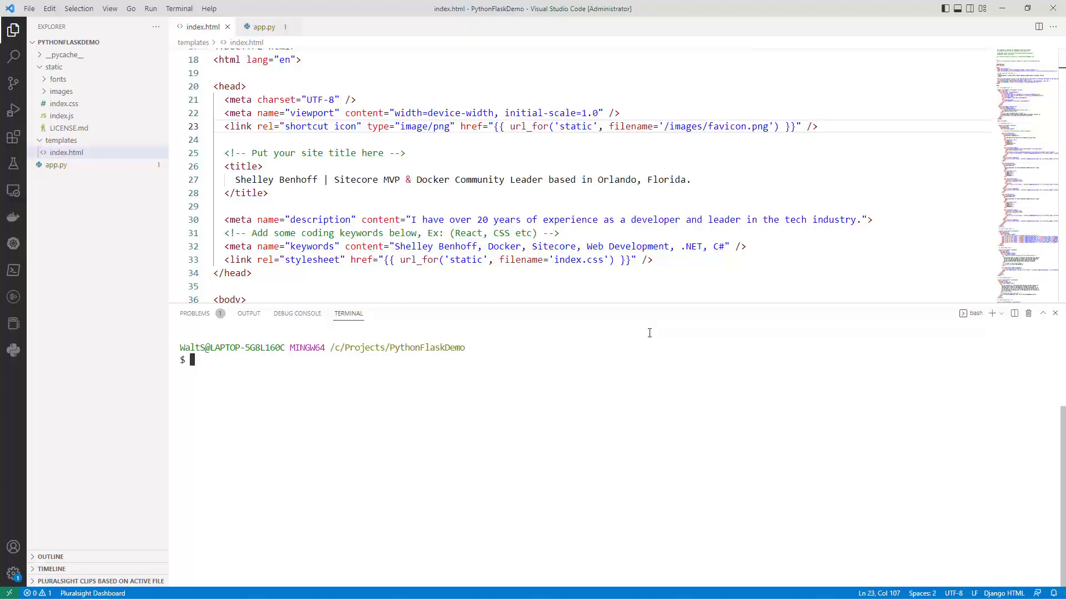
{"action": "type", "text": "flas"}
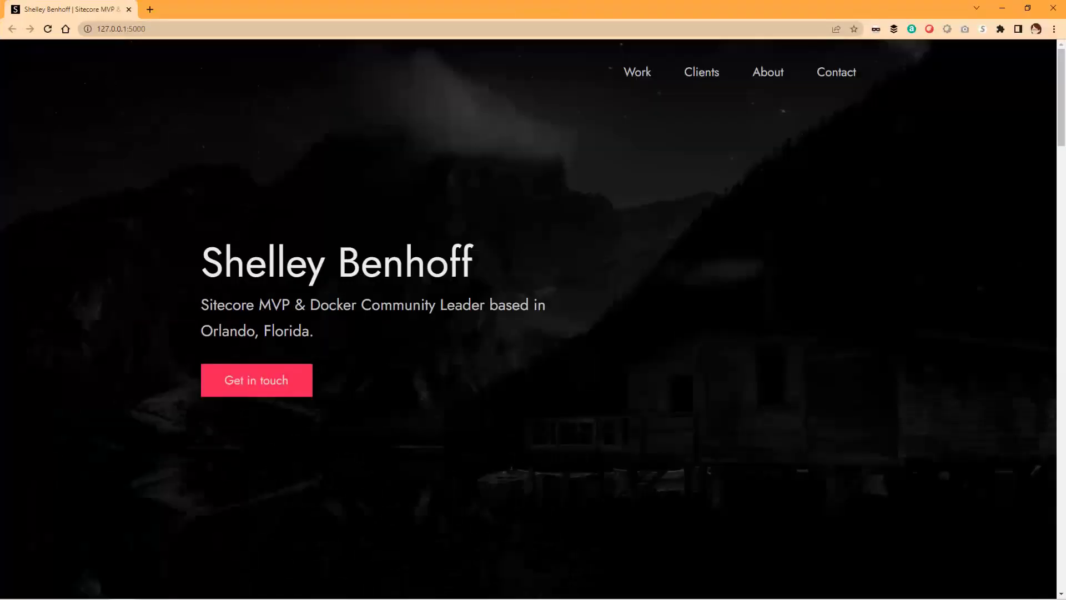
{"action": "mouse_move", "coordinate": [804, 275]}
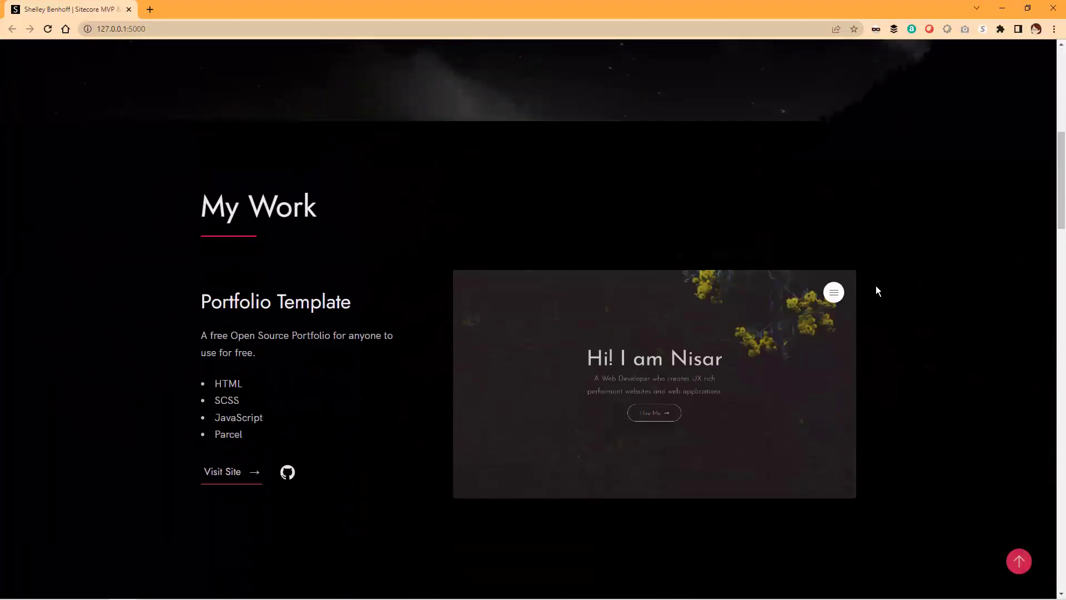
{"action": "scroll", "scroll_direction": "down", "scroll_amount": 3}
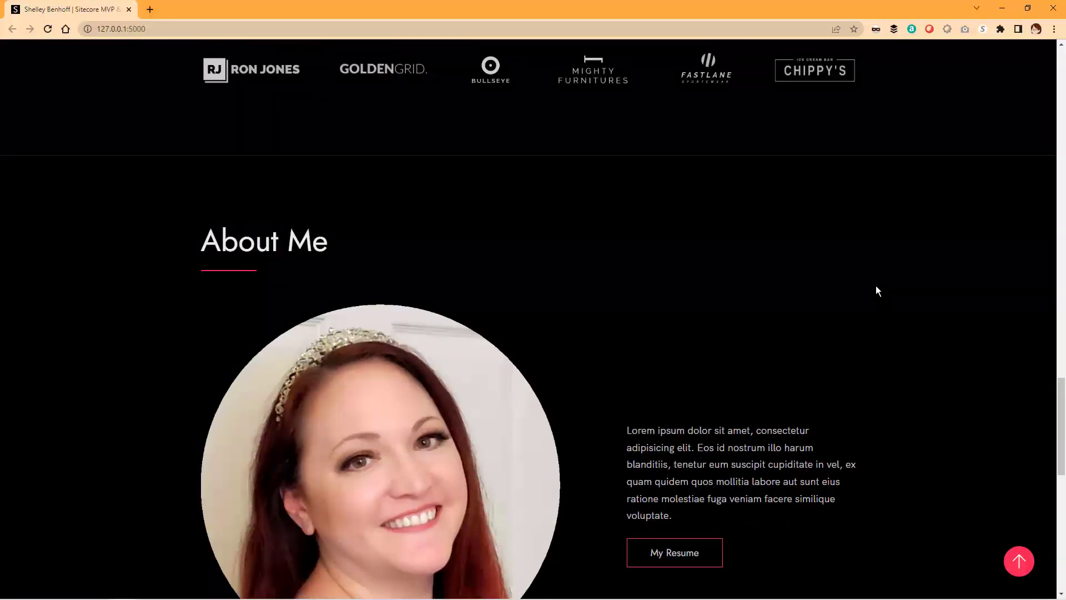
{"action": "scroll", "scroll_direction": "down", "scroll_amount": 3}
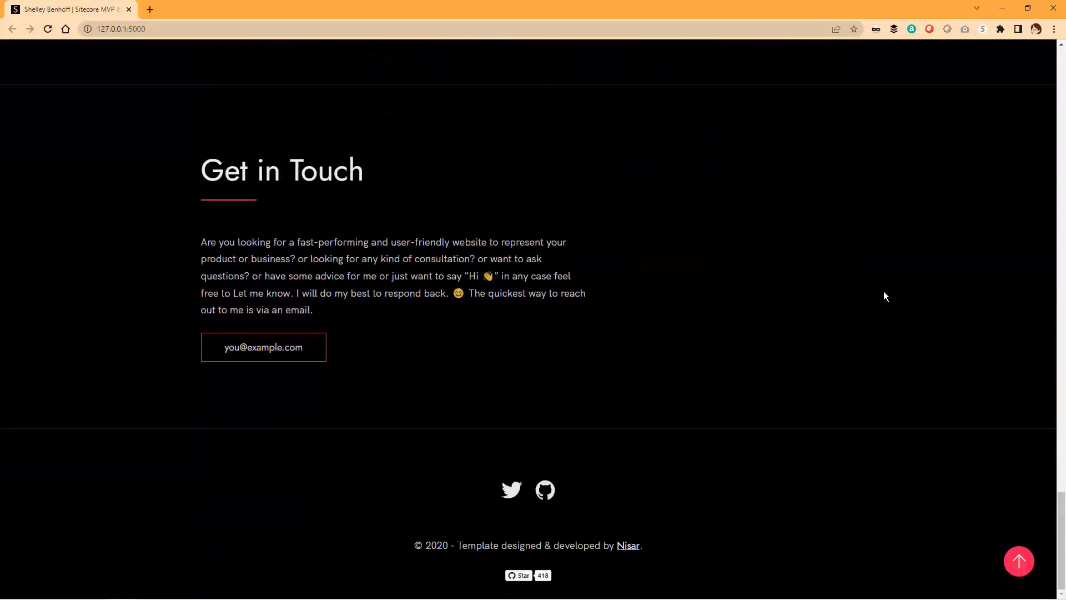